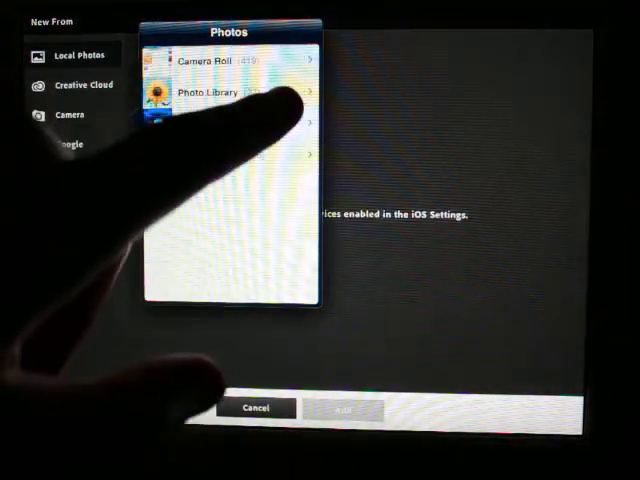
Load the cat-in-Santa-hat photo from the iPad photo library as a new project.
{"action": "left_click", "coordinate": [210, 92]}
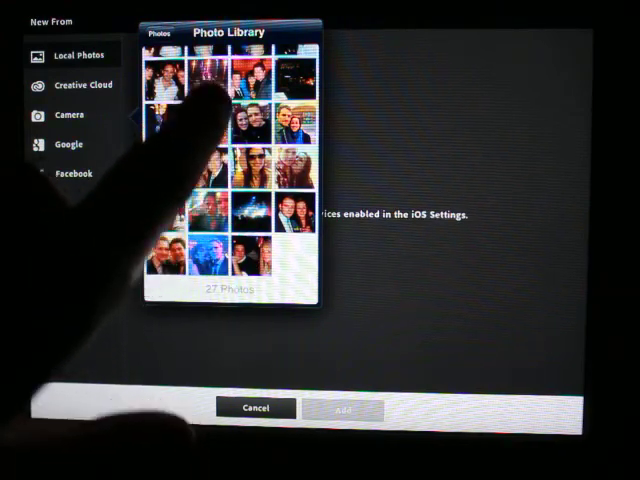
{"action": "scroll", "scroll_direction": "up", "scroll_amount": 3}
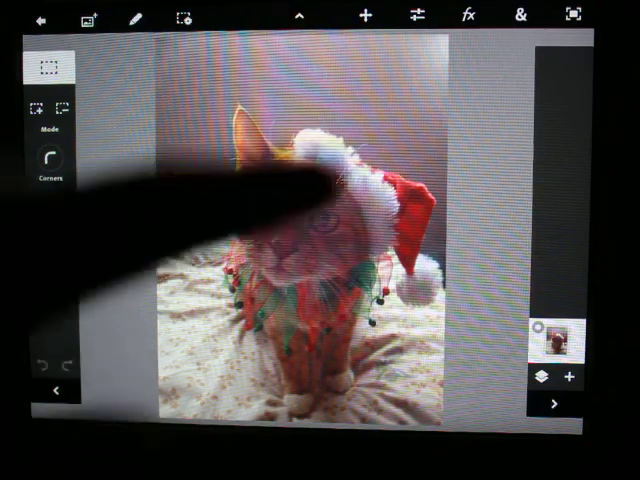
Browse the Effects panel through Stylize and Artistic to the Photo effects like Old Sepia and Moonlight.
{"action": "left_click", "coordinate": [416, 18]}
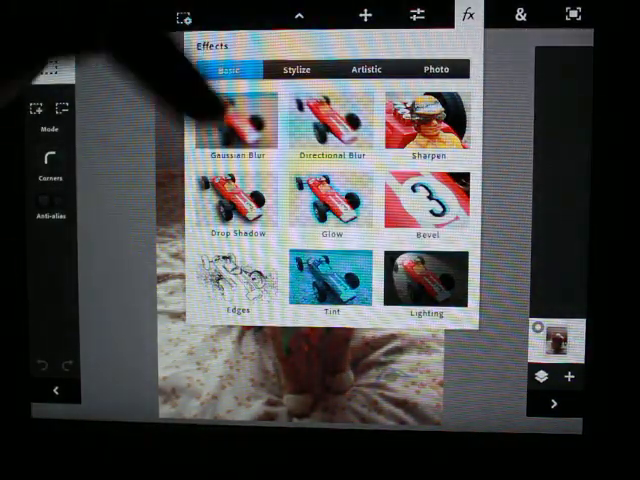
{"action": "left_click", "coordinate": [298, 68]}
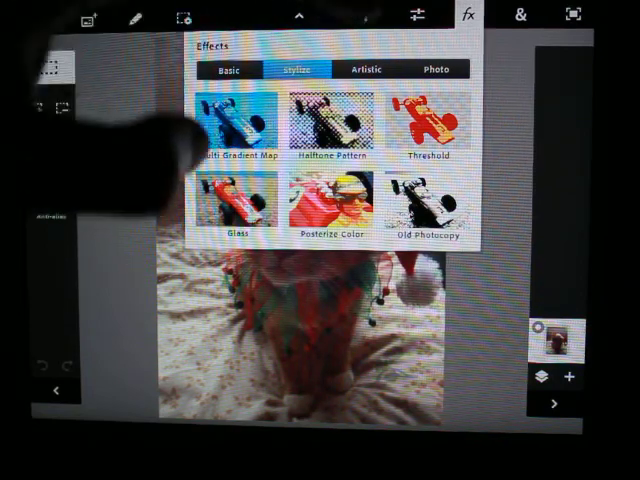
{"action": "left_click", "coordinate": [368, 68]}
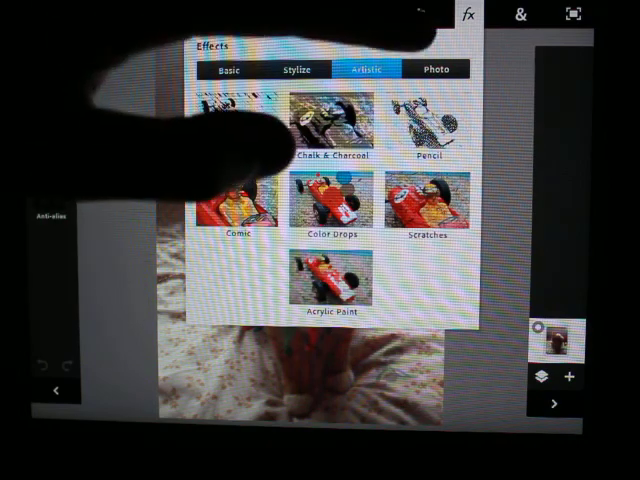
{"action": "left_click", "coordinate": [434, 68]}
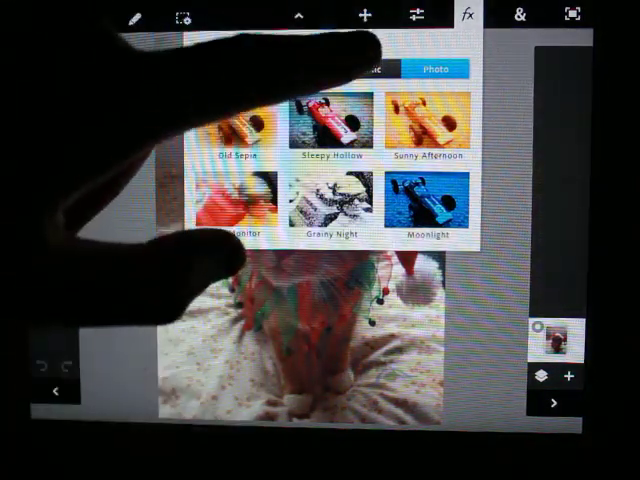
Apply the cartoon-style effect with 22 colours and 40% edge level to the cat photo.
{"action": "left_click", "coordinate": [360, 68]}
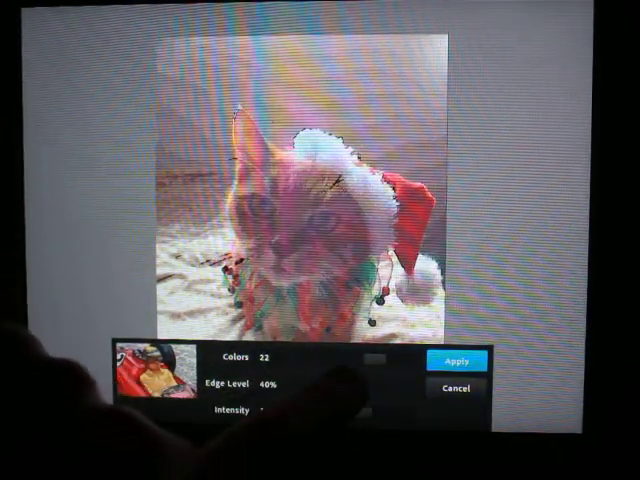
{"action": "left_click", "coordinate": [456, 360]}
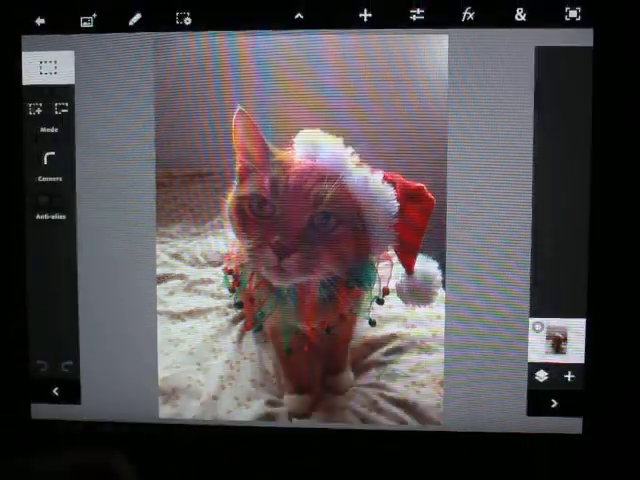
Add the Lighting effect from the Basic effects on top of the cartoon-styled photo.
{"action": "left_click", "coordinate": [472, 16]}
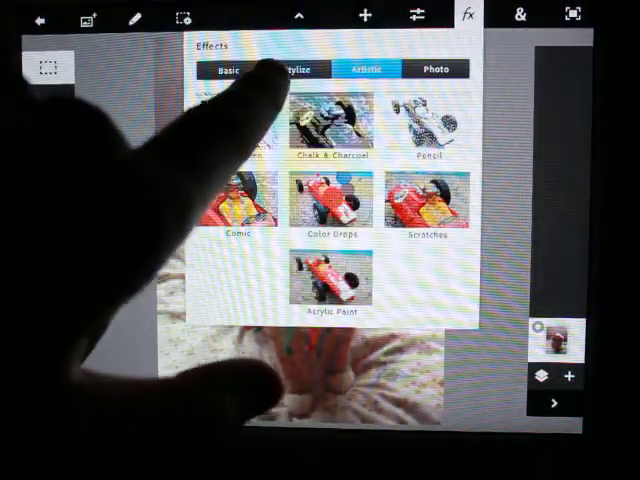
{"action": "left_click", "coordinate": [232, 68]}
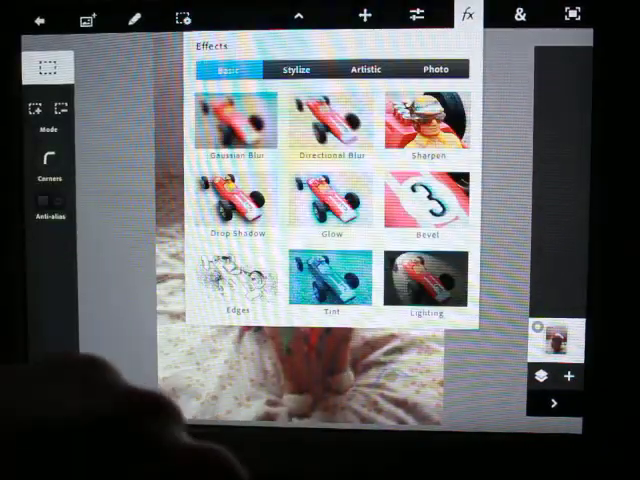
{"action": "left_click", "coordinate": [420, 284]}
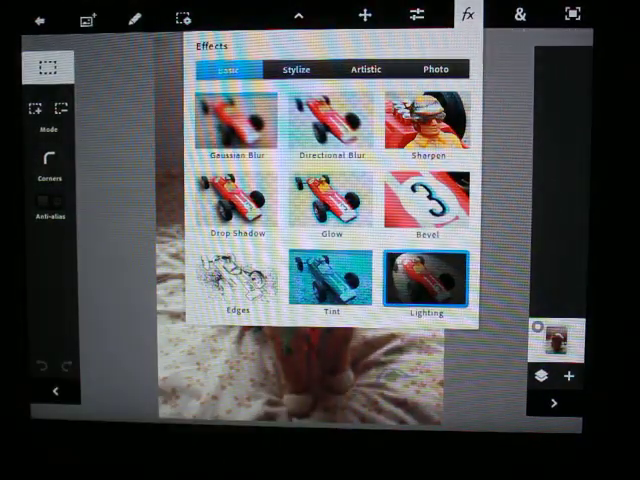
{"action": "left_click", "coordinate": [428, 280]}
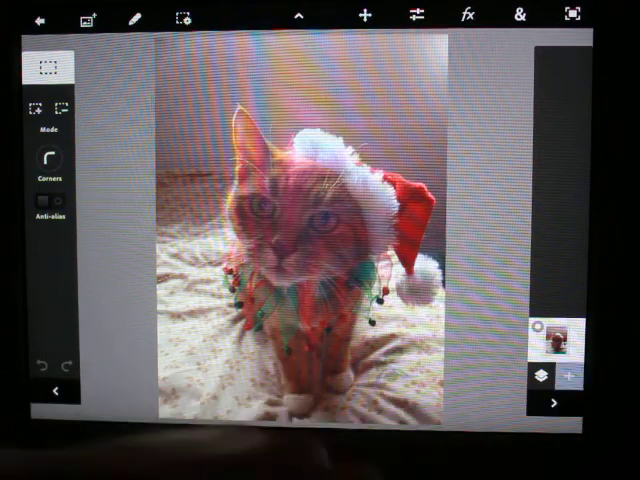
Add a new layer to the image, then leave the project so the Save Project prompt appears.
{"action": "left_click", "coordinate": [572, 376]}
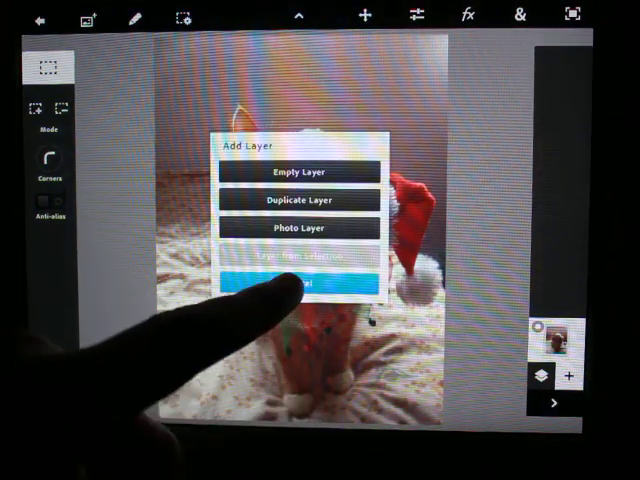
{"action": "left_click", "coordinate": [298, 284]}
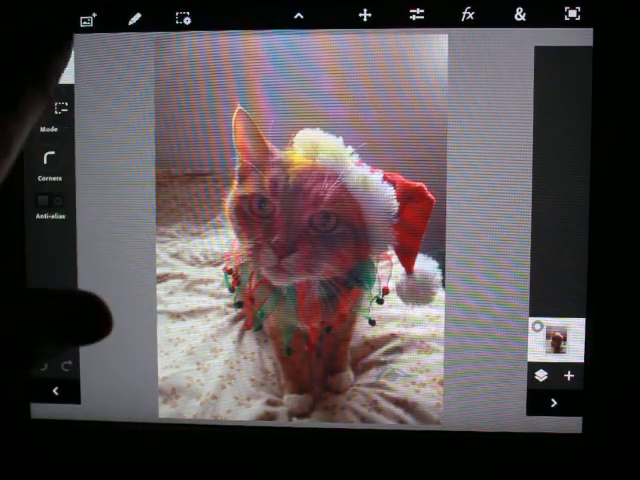
{"action": "left_click", "coordinate": [38, 18]}
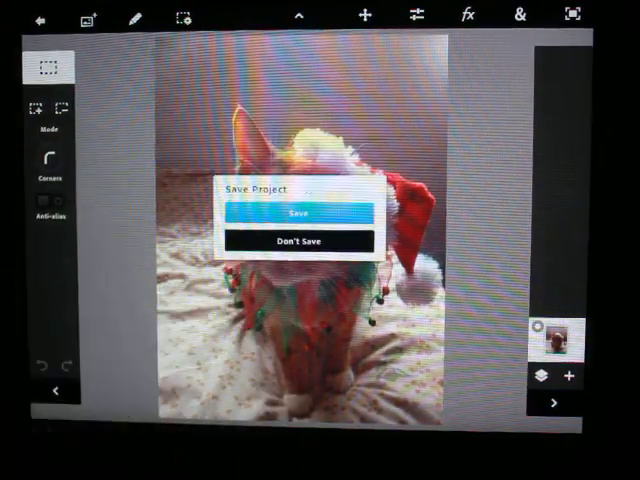